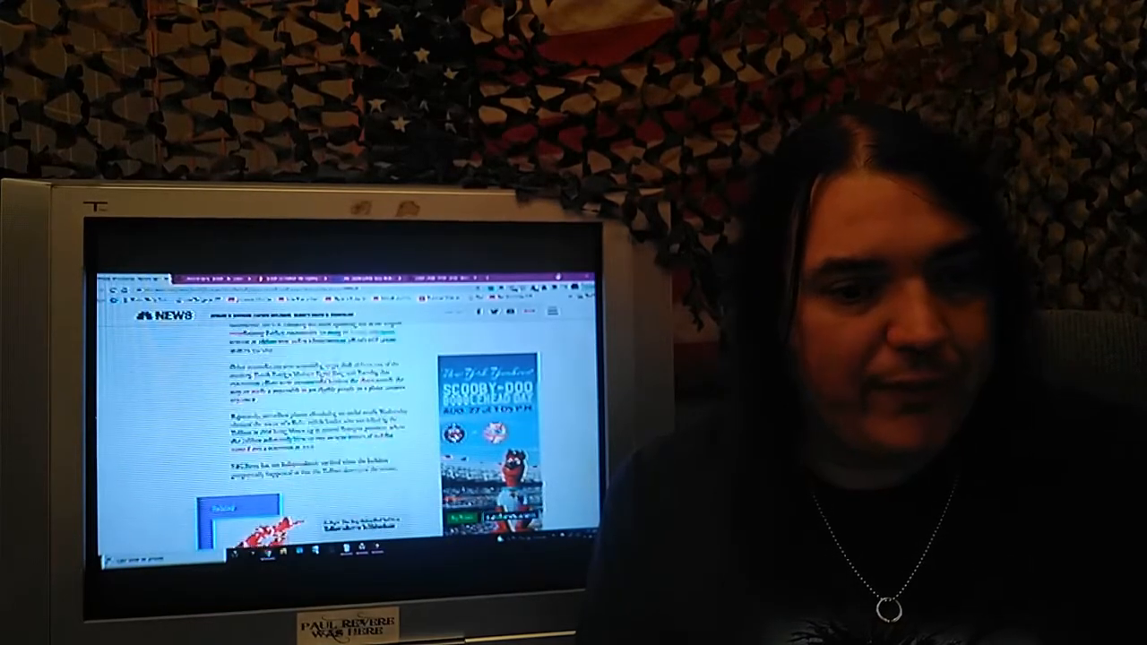
{"action": "scroll", "scroll_direction": "down", "scroll_amount": 3}
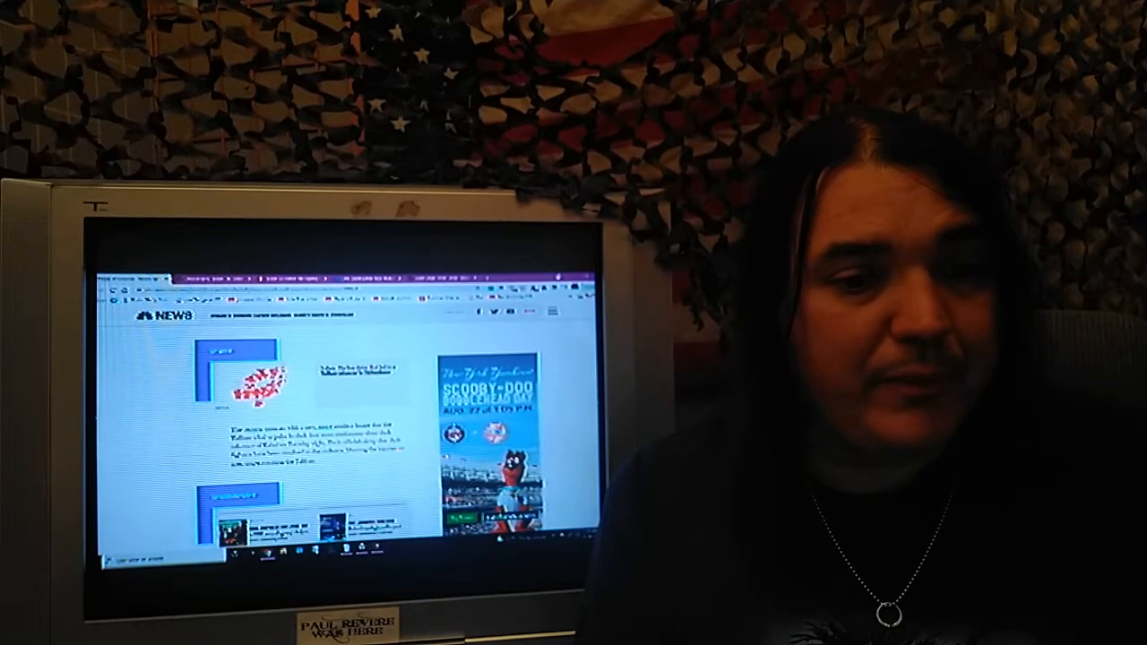